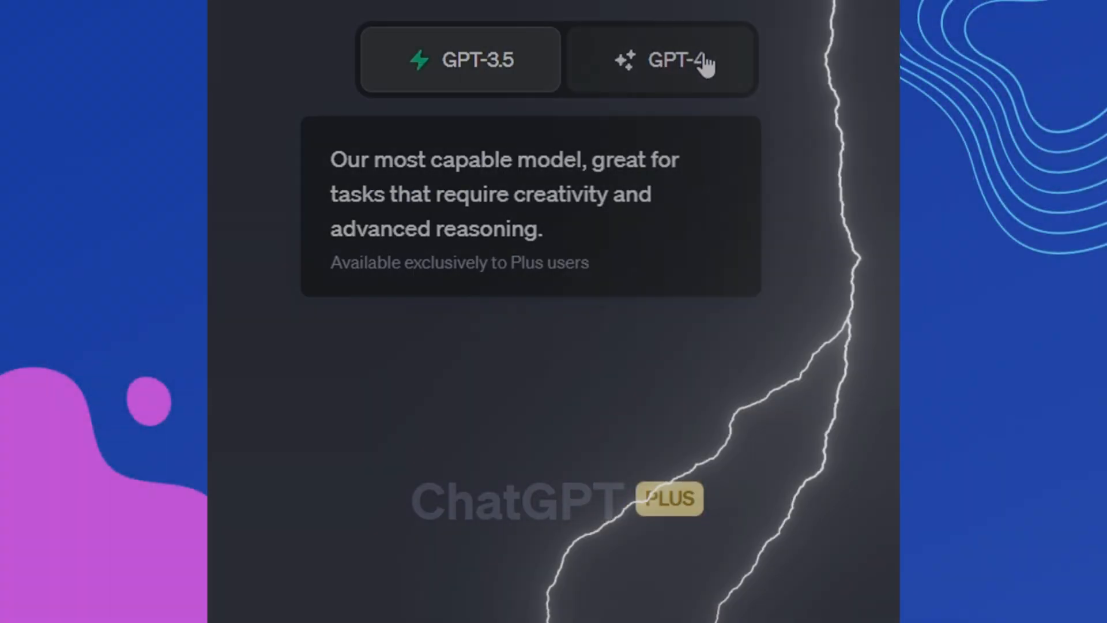
# Switch ChatGPT to GPT-4, then create the 2D (URP) project 'Flappy Bird Chat'.
pyautogui.click(661, 60)
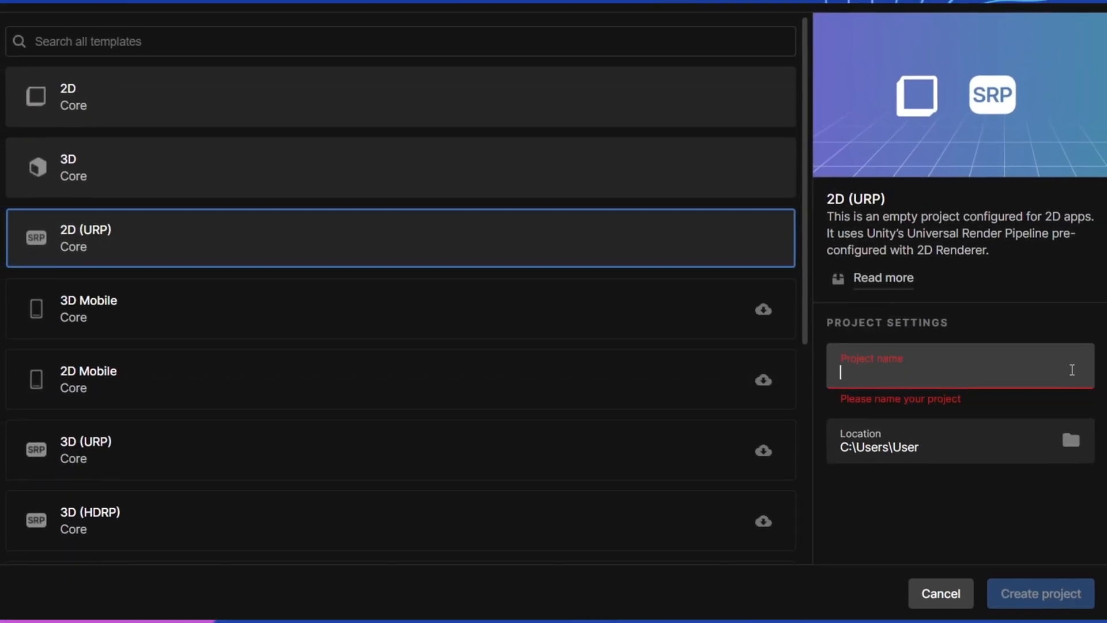
pyautogui.write('Flappy Bird Chat')
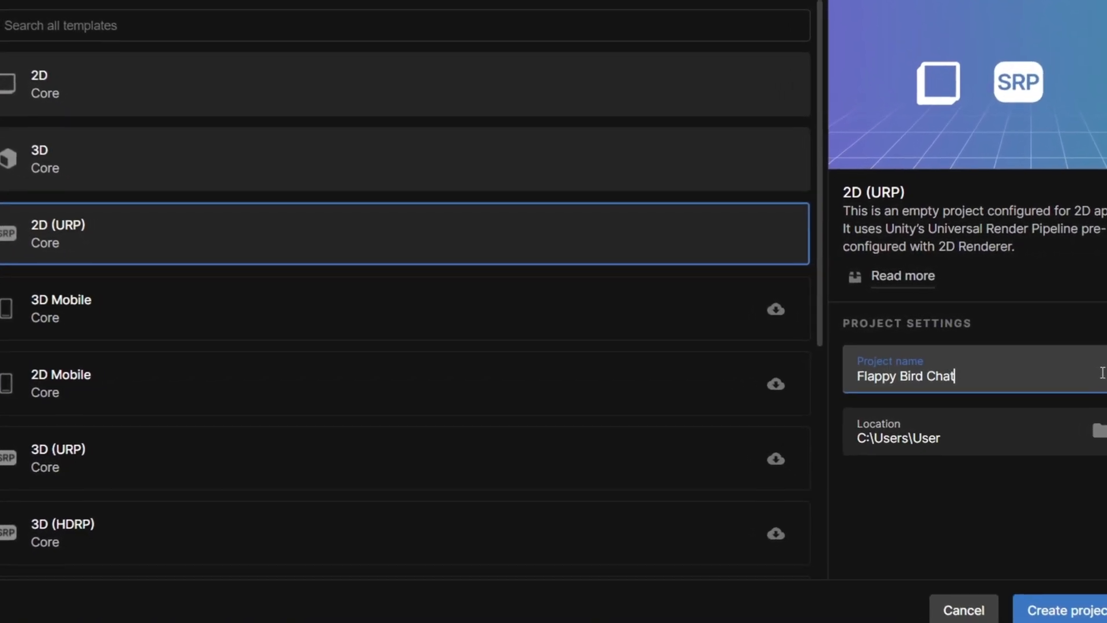
pyautogui.click(1062, 610)
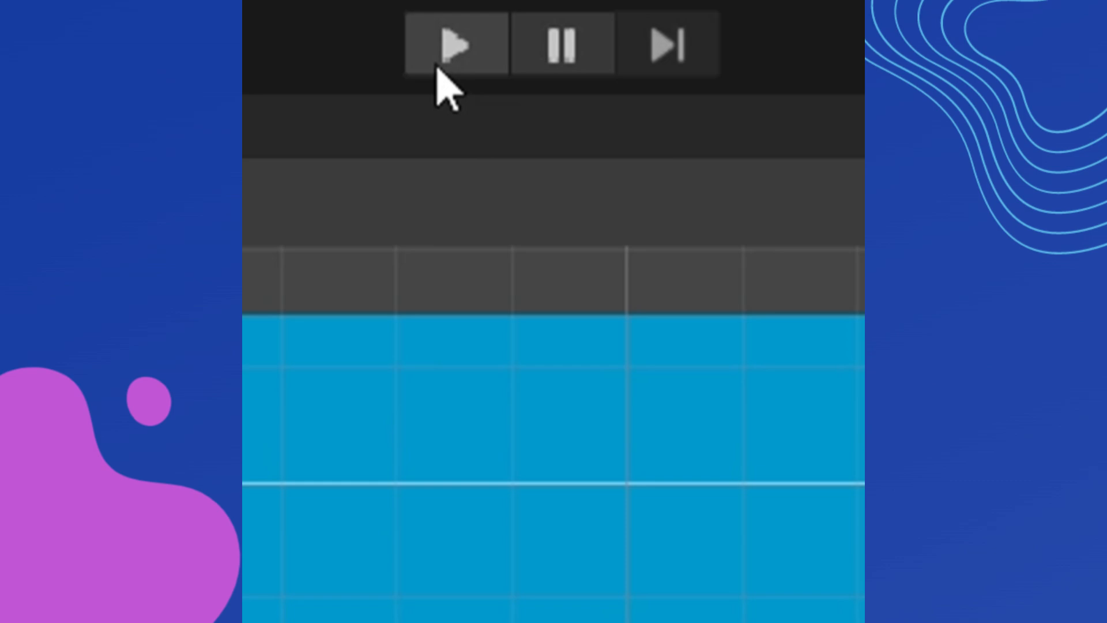
# Test the game, request BirdController leaning code from ChatGPT, and flap the bird.
pyautogui.click(455, 44)
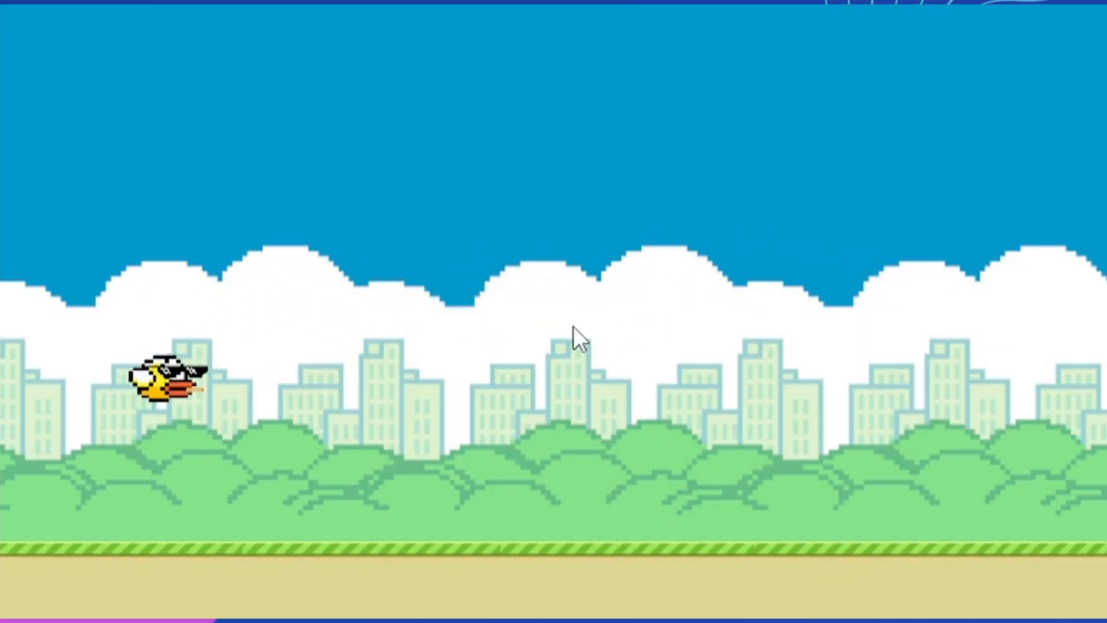
pyautogui.moveTo(627, 409)
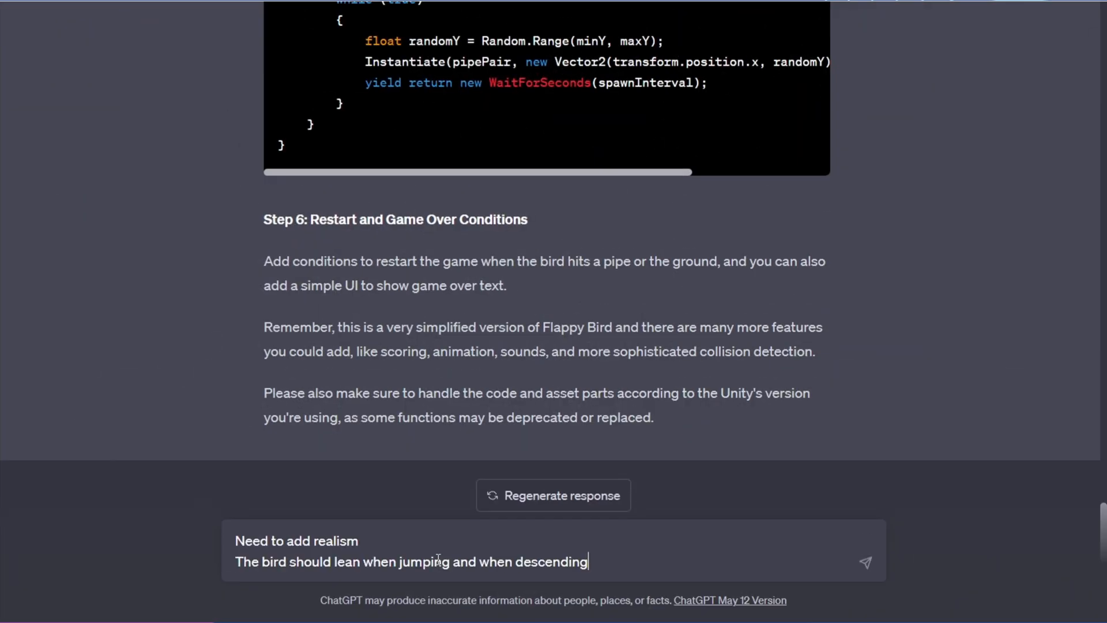
pyautogui.click(864, 562)
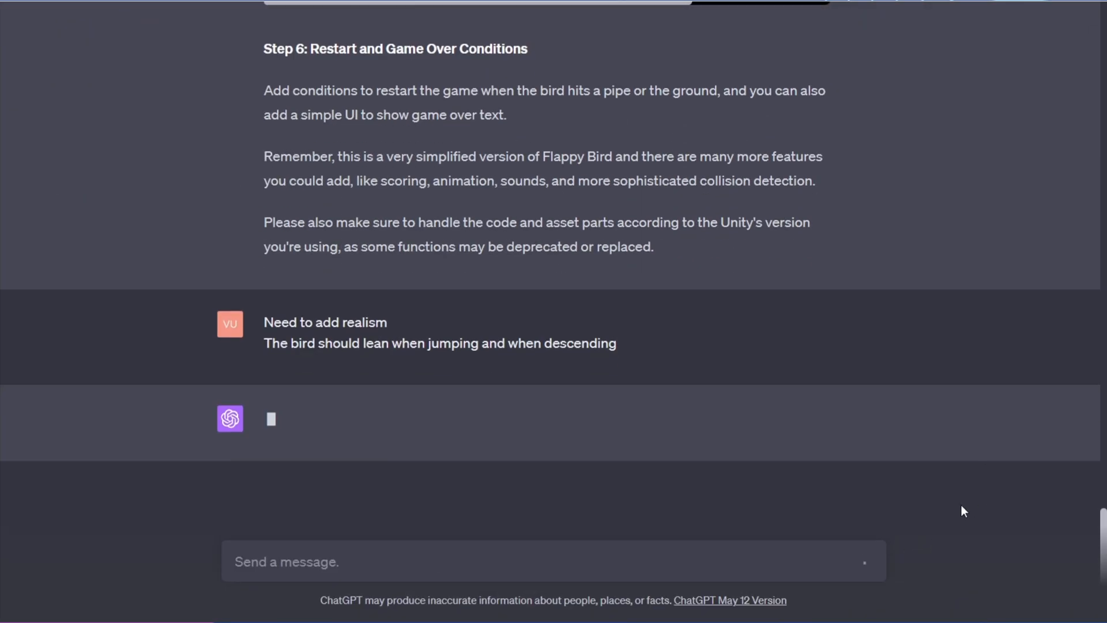
pyautogui.scroll(-3)
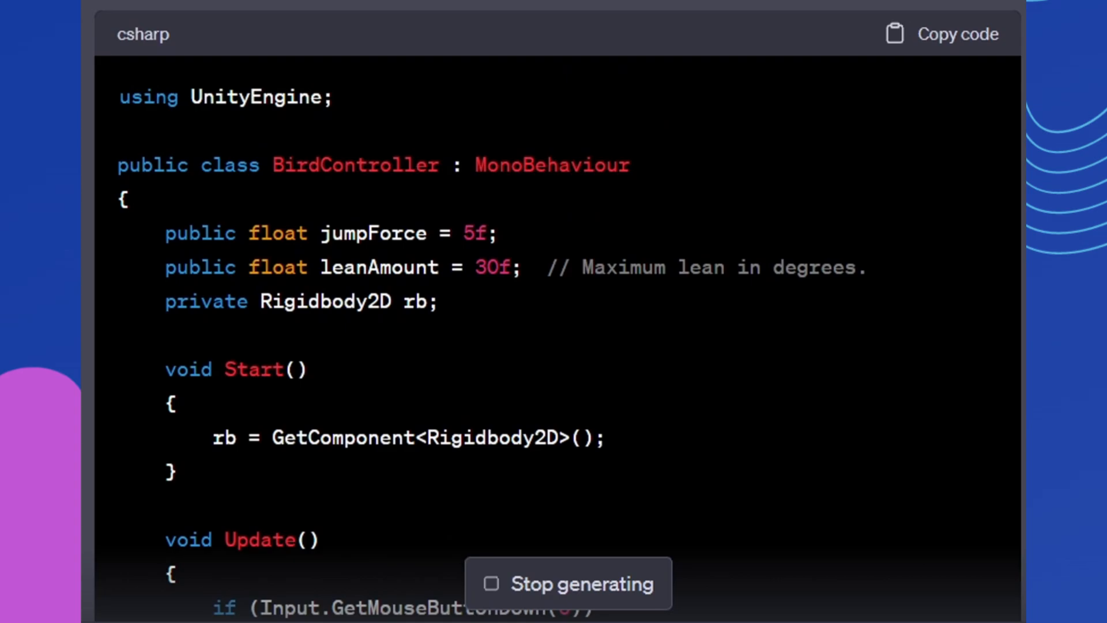
pyautogui.moveTo(960, 35)
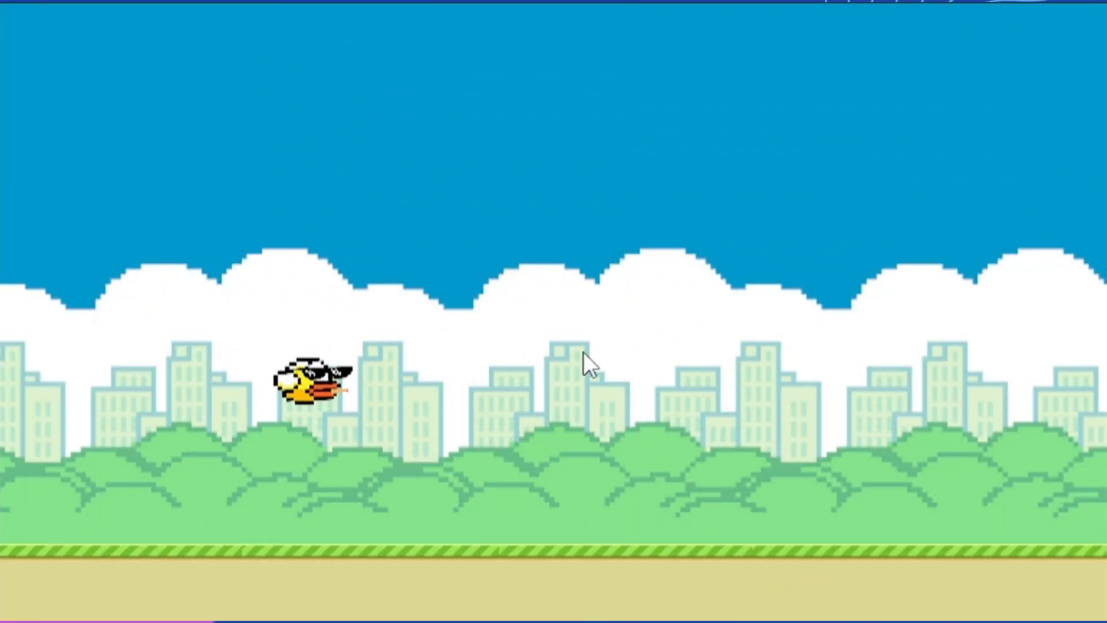
pyautogui.click(589, 353)
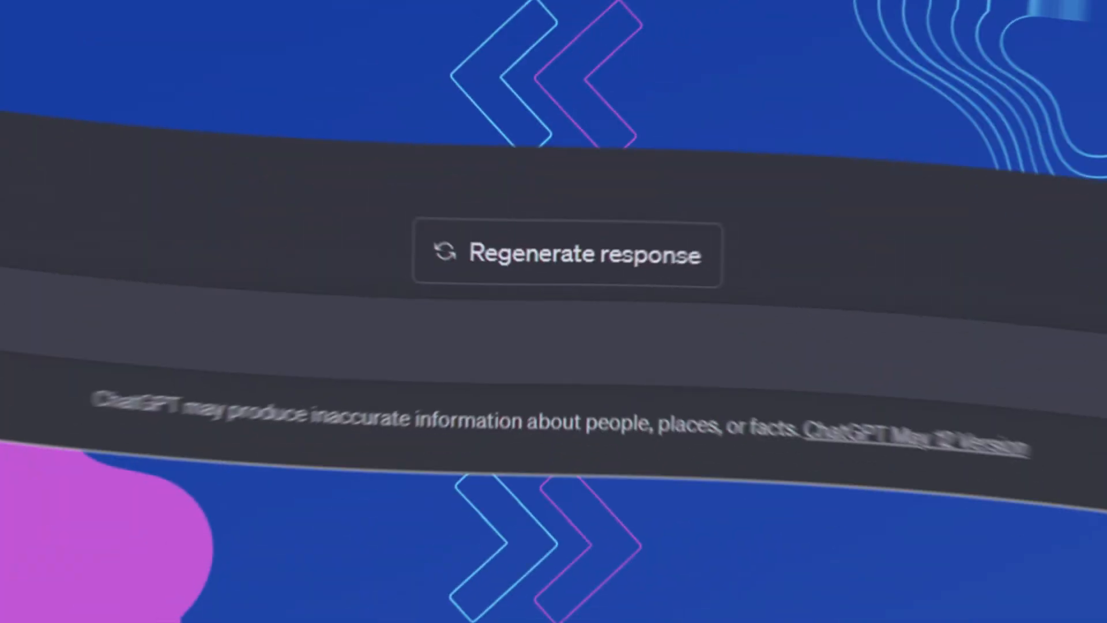
# Focus the ChatGPT message box in the Flappy Bird conversation.
pyautogui.click(569, 254)
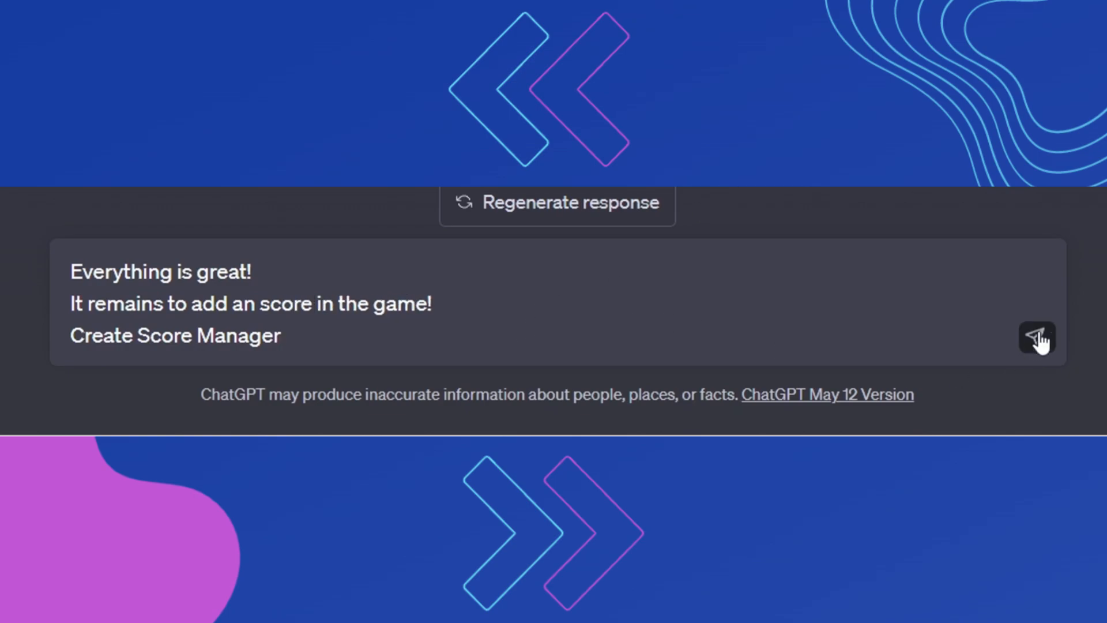
# Send the prompt requesting a Score Manager for scoring.
pyautogui.click(1036, 337)
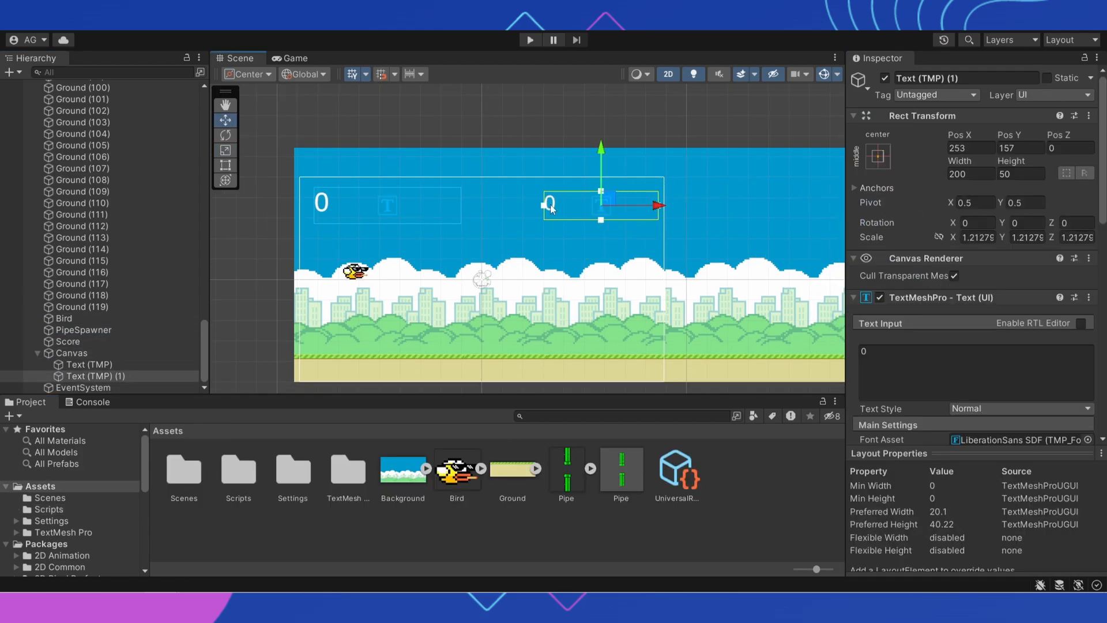
# Enter Play mode to test the two TextMeshPro score labels on the Canvas.
pyautogui.click(529, 40)
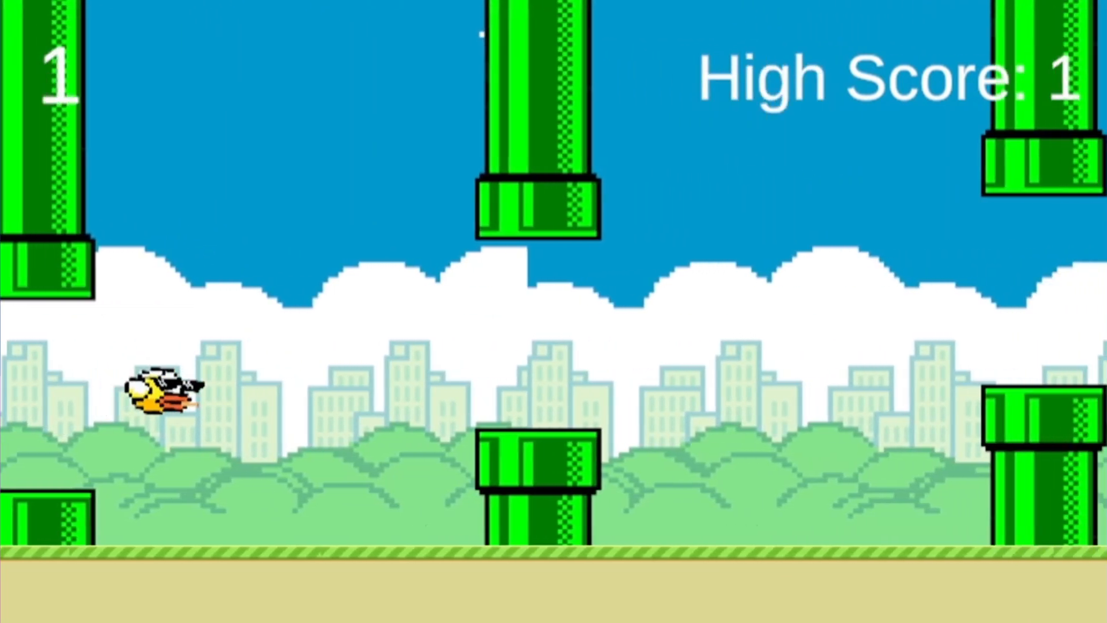
# Flap the bird through more pipes, raising the score to 3.
pyautogui.click(554, 311)
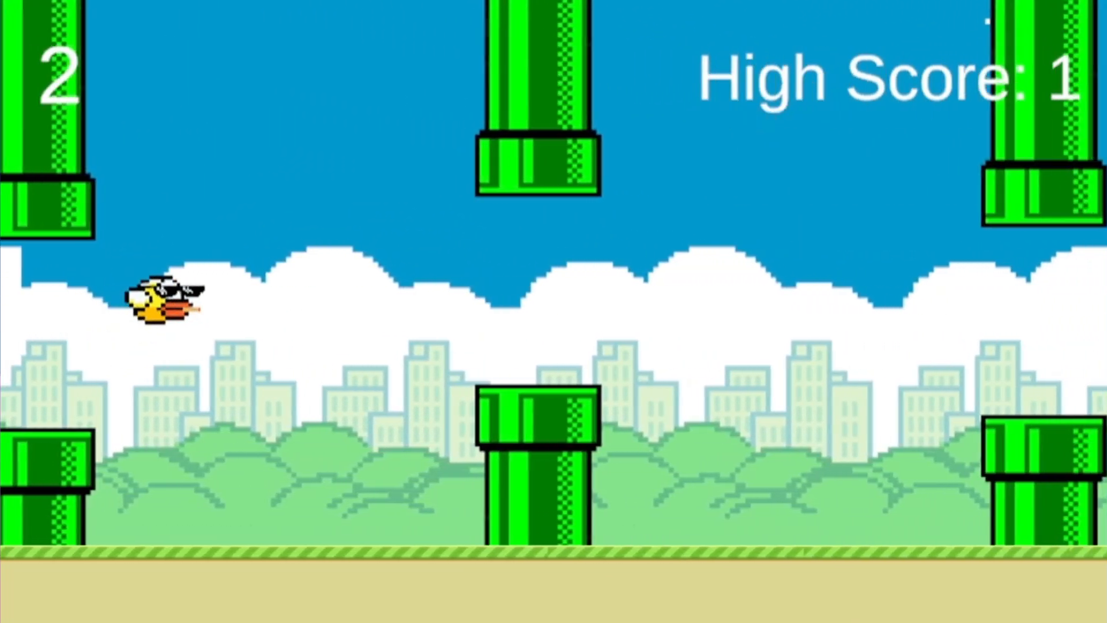
pyautogui.click(553, 311)
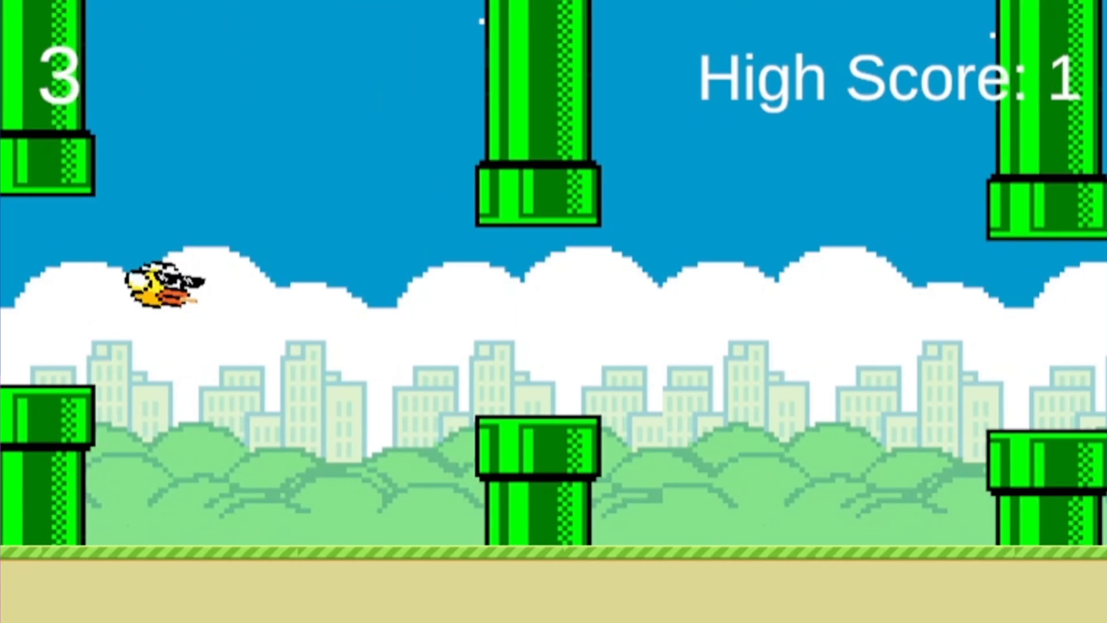